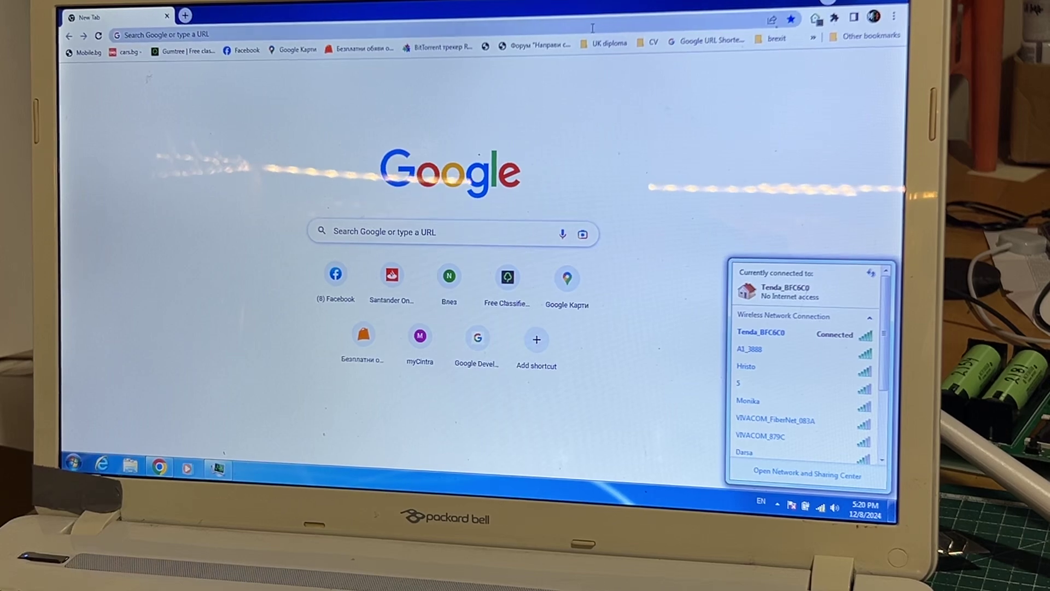
- Load the Tenda admin page at 192.168.0.1 in Chrome
type("192.168.0.1/index.html")
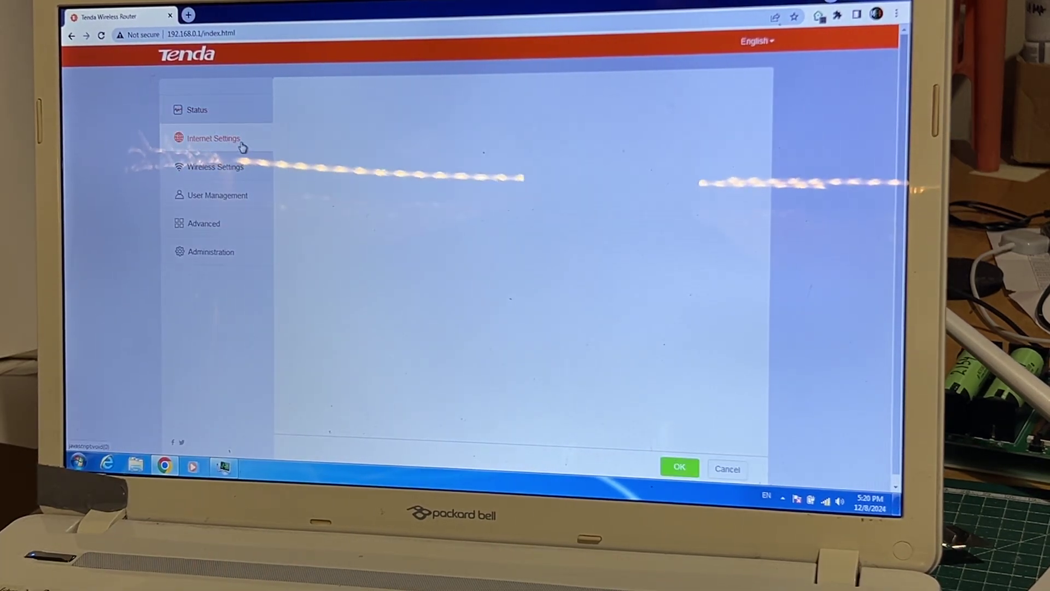
- In Internet Settings, set the operating mode to Universal Repeater to list nearby networks
left_click(214, 139)
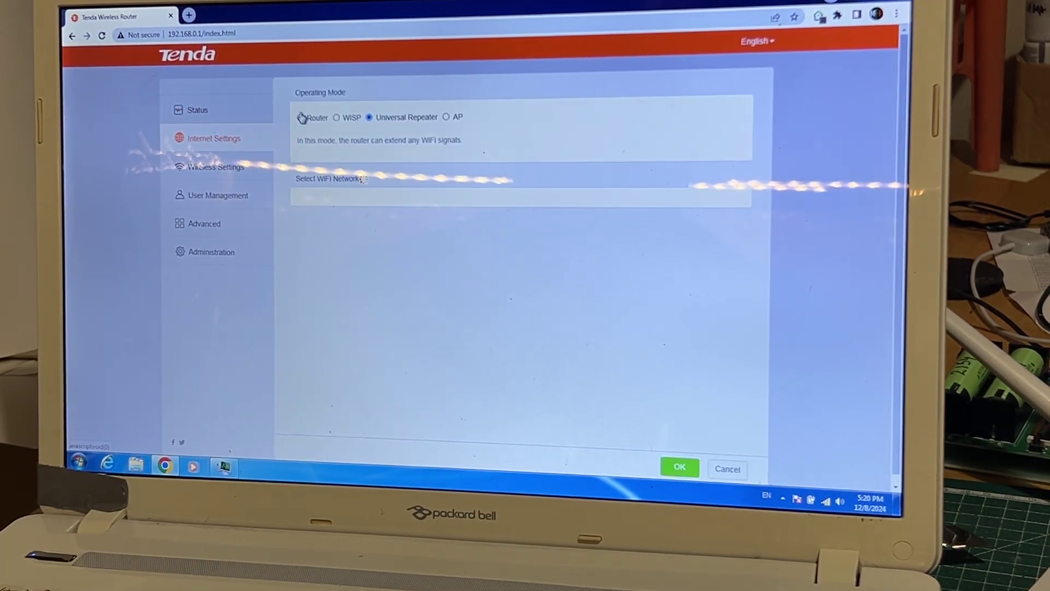
left_click(299, 118)
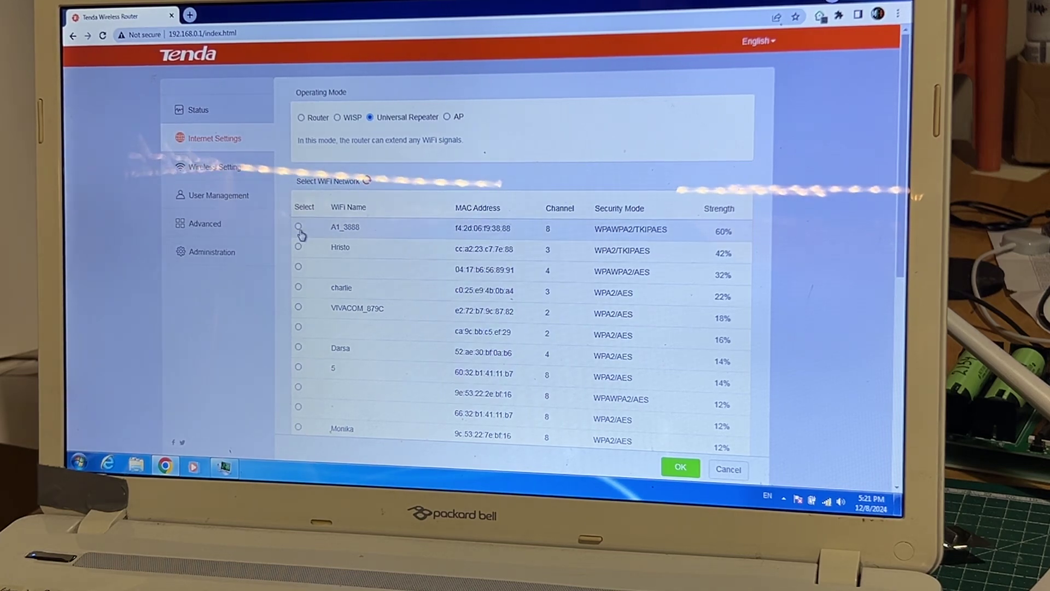
- Select A1_3888 as the upstream network, bringing up its password prompt
left_click(298, 226)
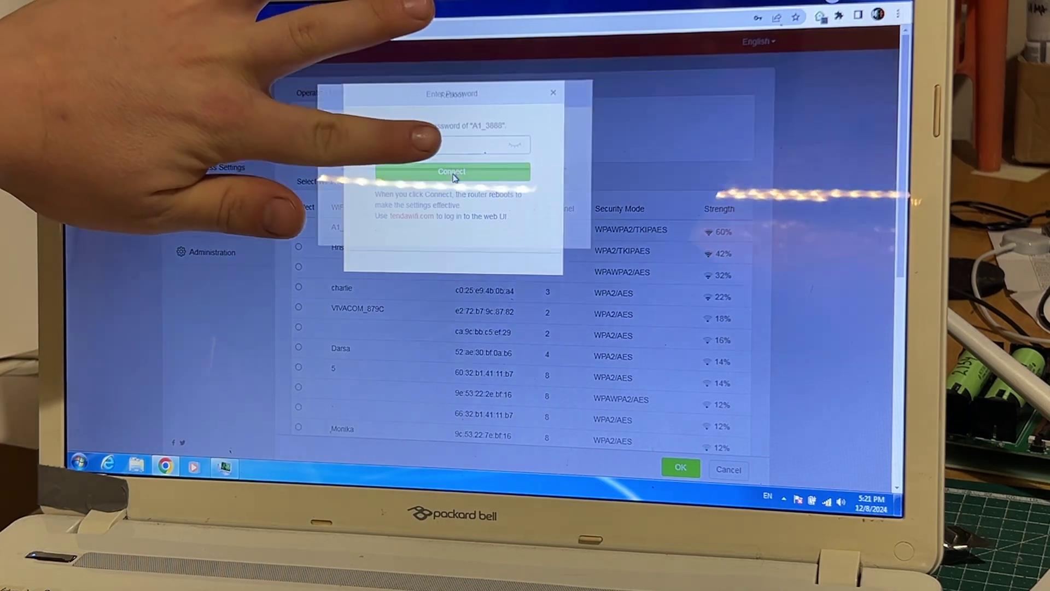
- Connect the repeater to A1_3888 with the entered password and let the router reboot
left_click(452, 172)
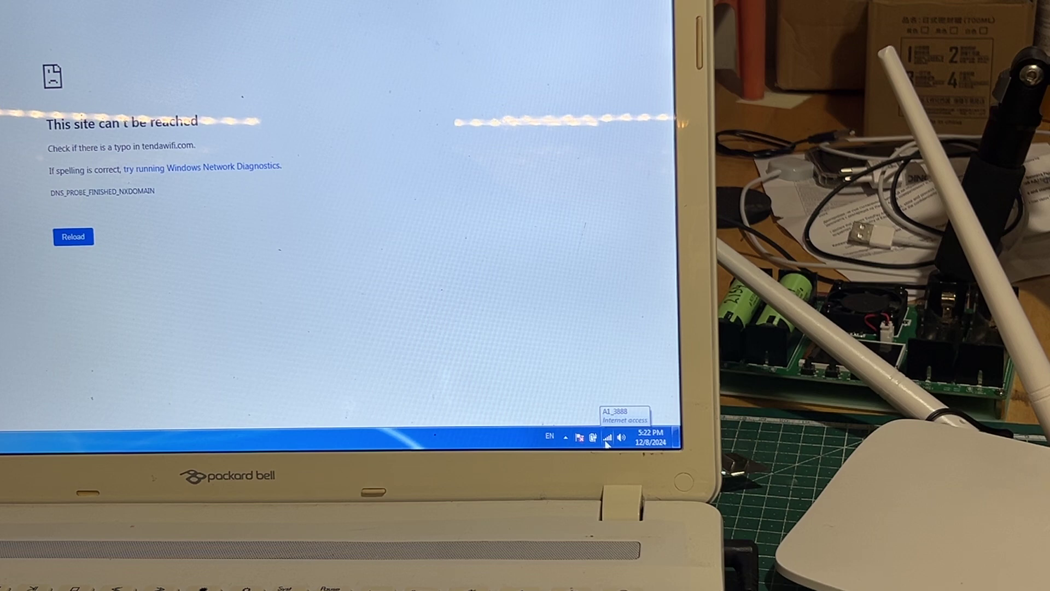
- Show the laptop's available wireless networks from the taskbar tray
left_click(609, 437)
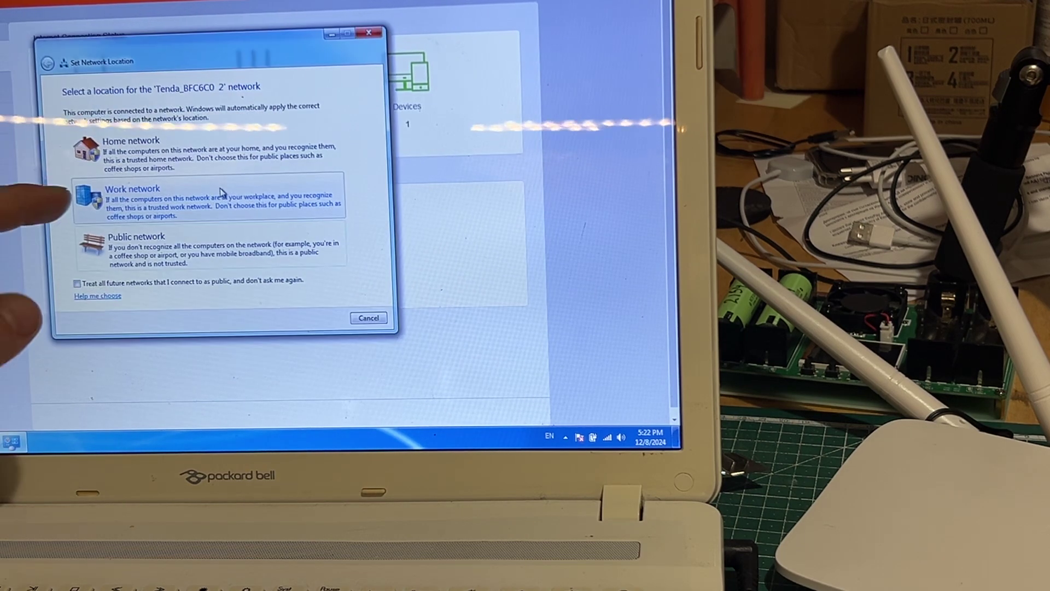
- Mark Tenda_BFC6C0_2 as a Home network and return to the router status page
left_click(129, 154)
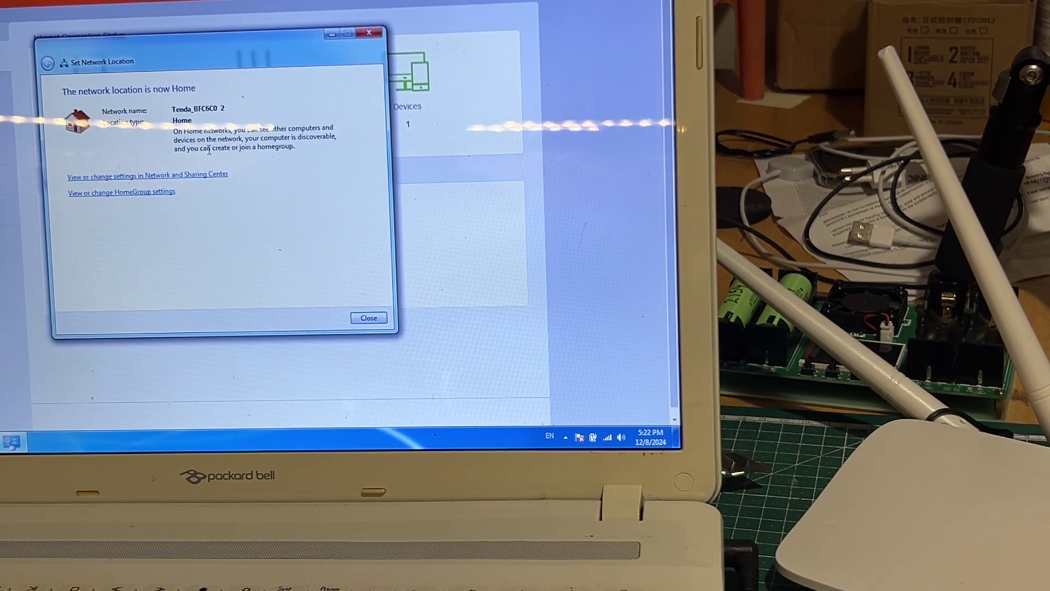
left_click(367, 318)
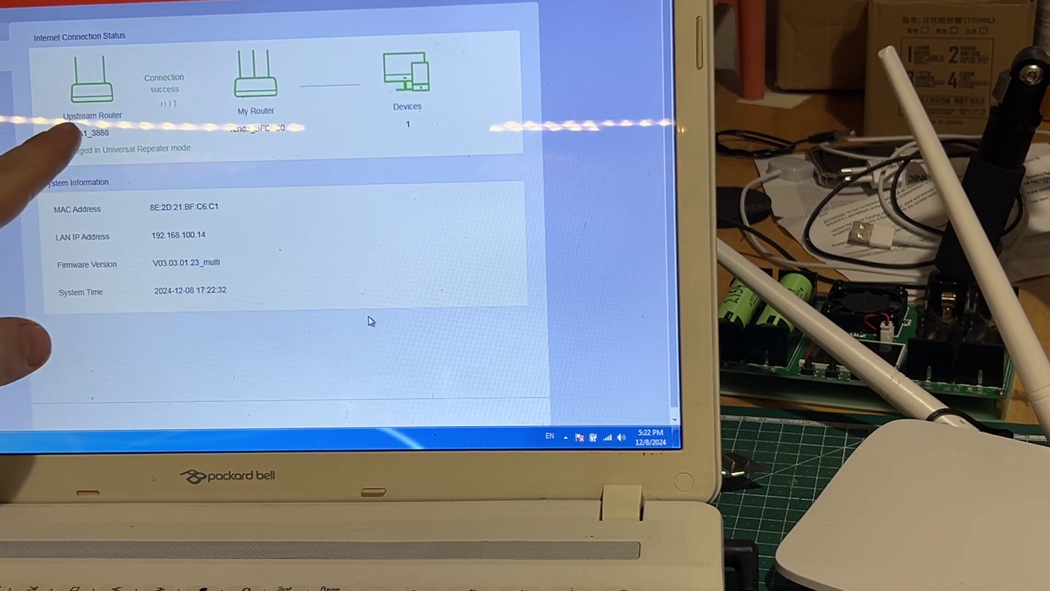